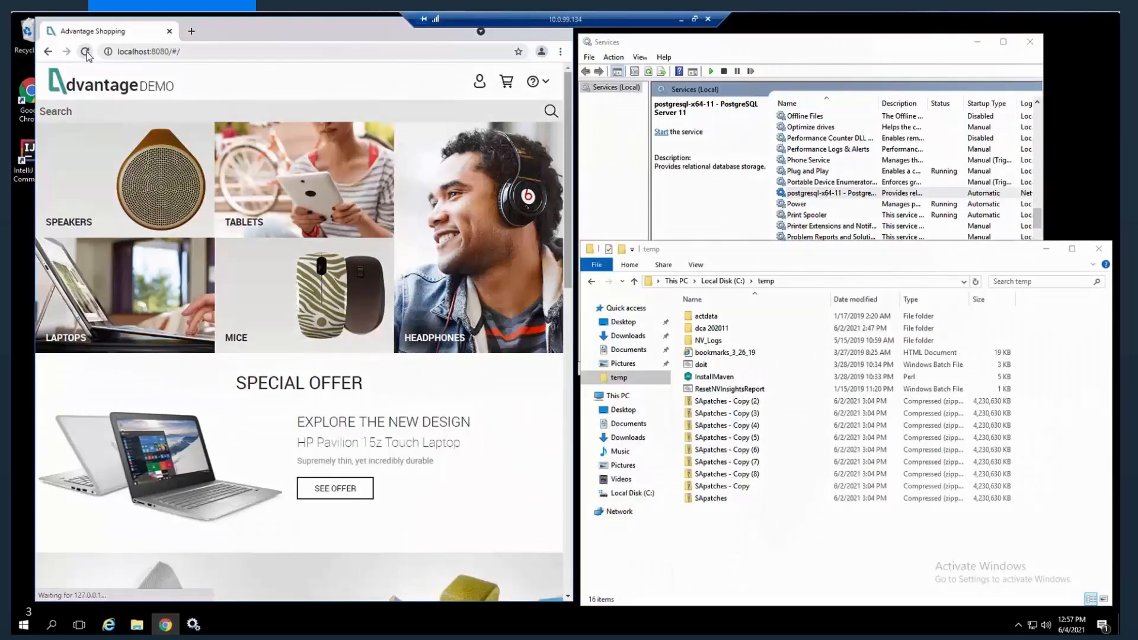
# Reload the Advantage Shopping site on localhost:8080 to test whether it responds
pyautogui.click(85, 51)
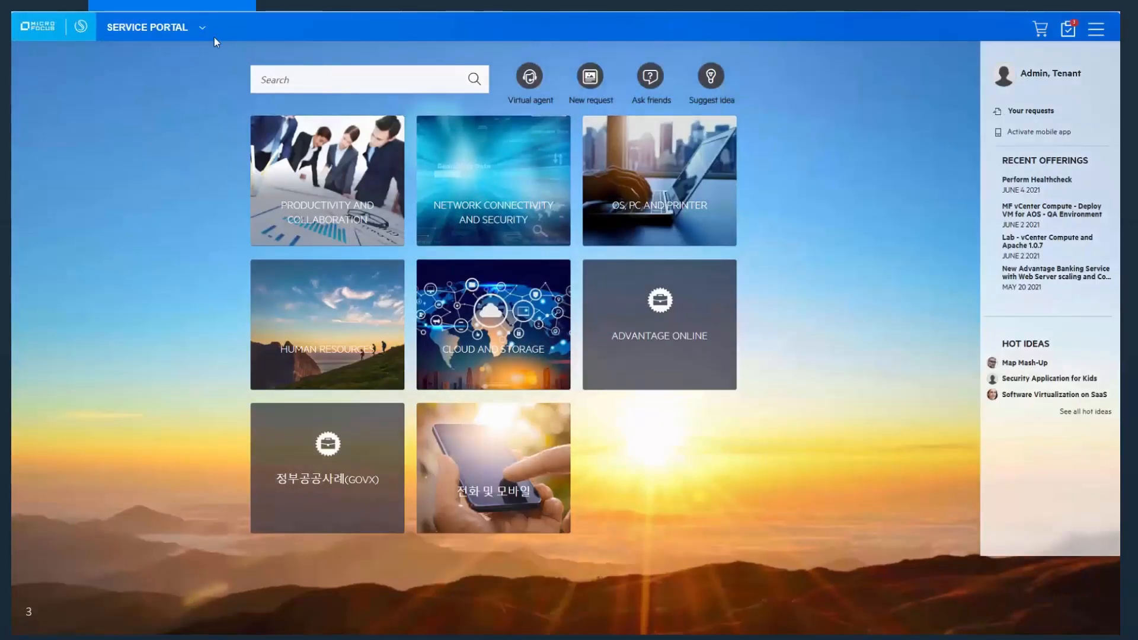
pyautogui.moveTo(295, 217)
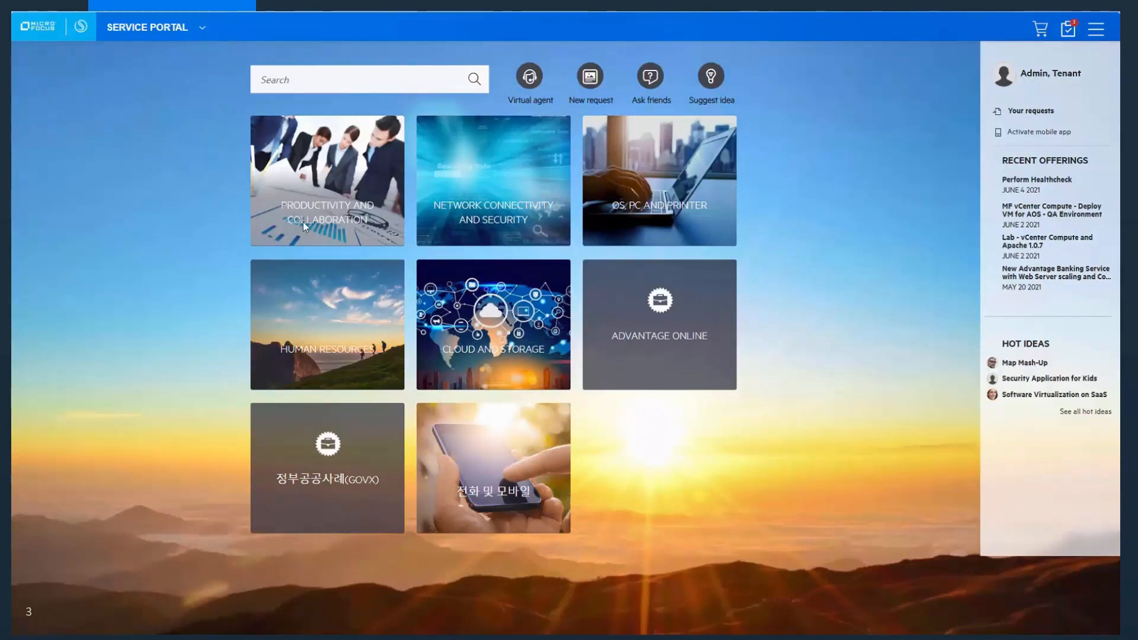
pyautogui.moveTo(545, 133)
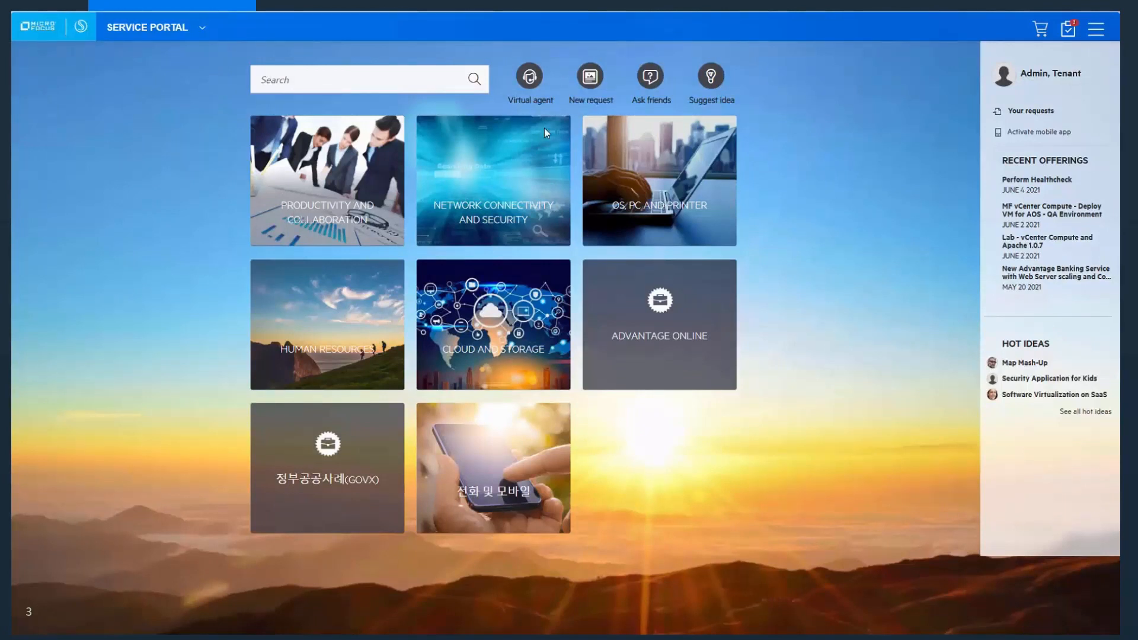
# Tell the virtual agent 'I have a web page performance issue'
pyautogui.click(529, 75)
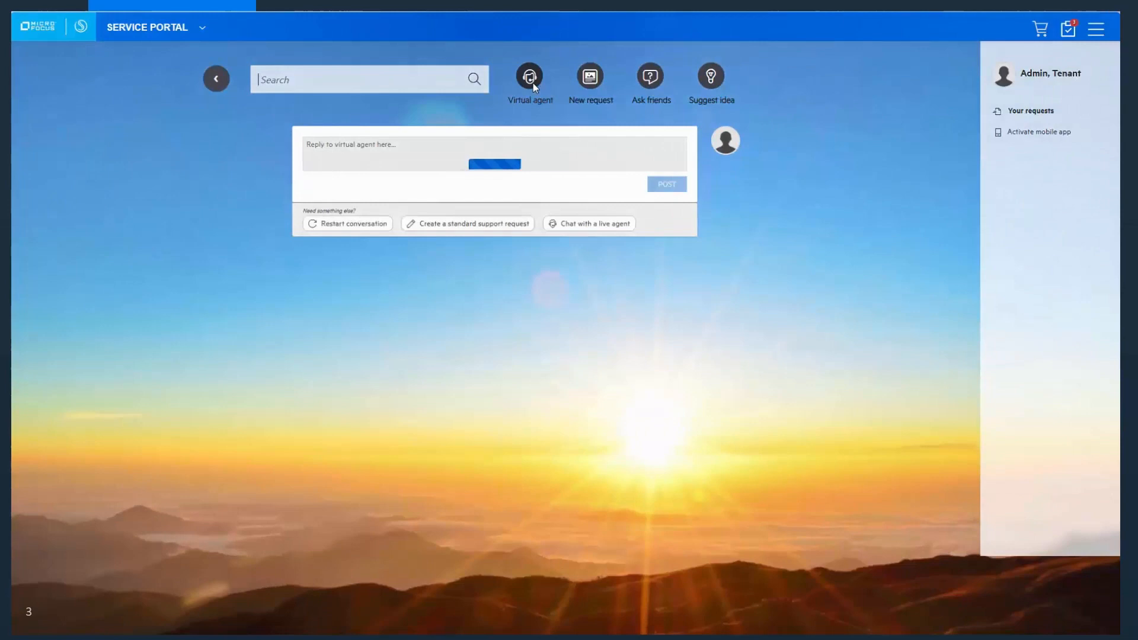
pyautogui.click(530, 76)
pyautogui.write('I have a web page performance issue.')
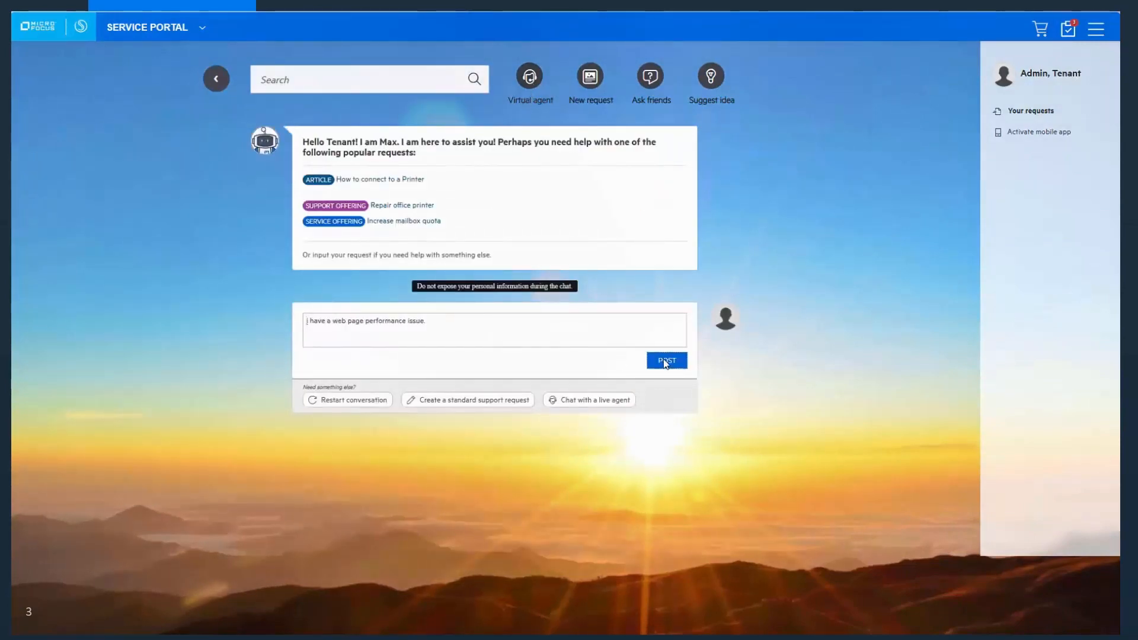
pyautogui.click(665, 361)
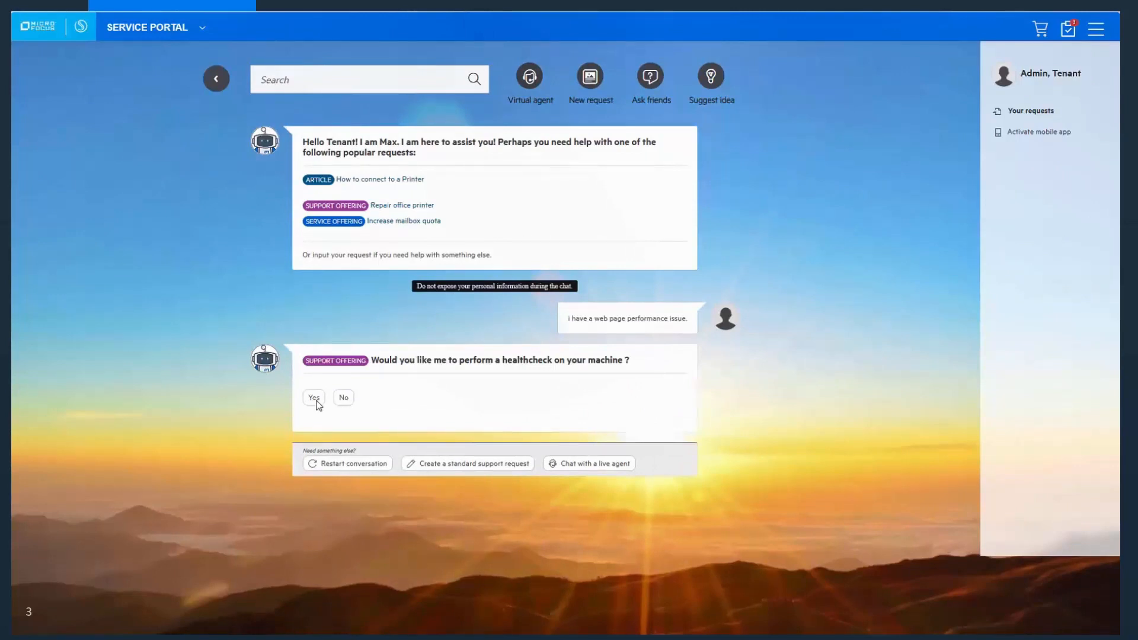
# Accept the healthcheck offer and submit hostname 10.0.99.134
pyautogui.click(314, 397)
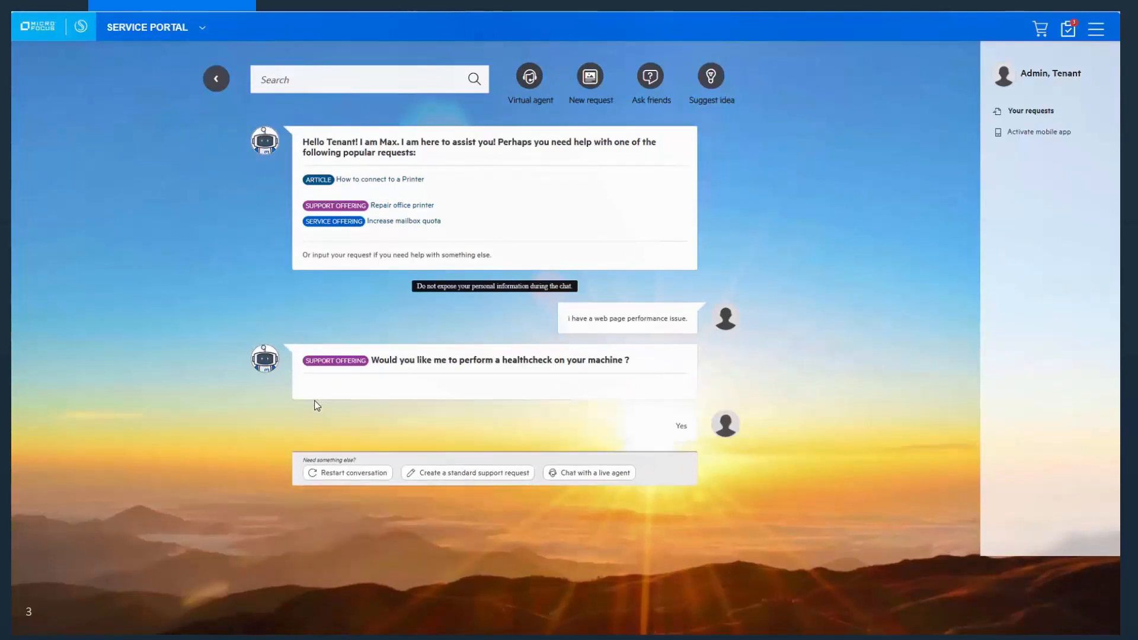
pyautogui.write('10.0.99.134')
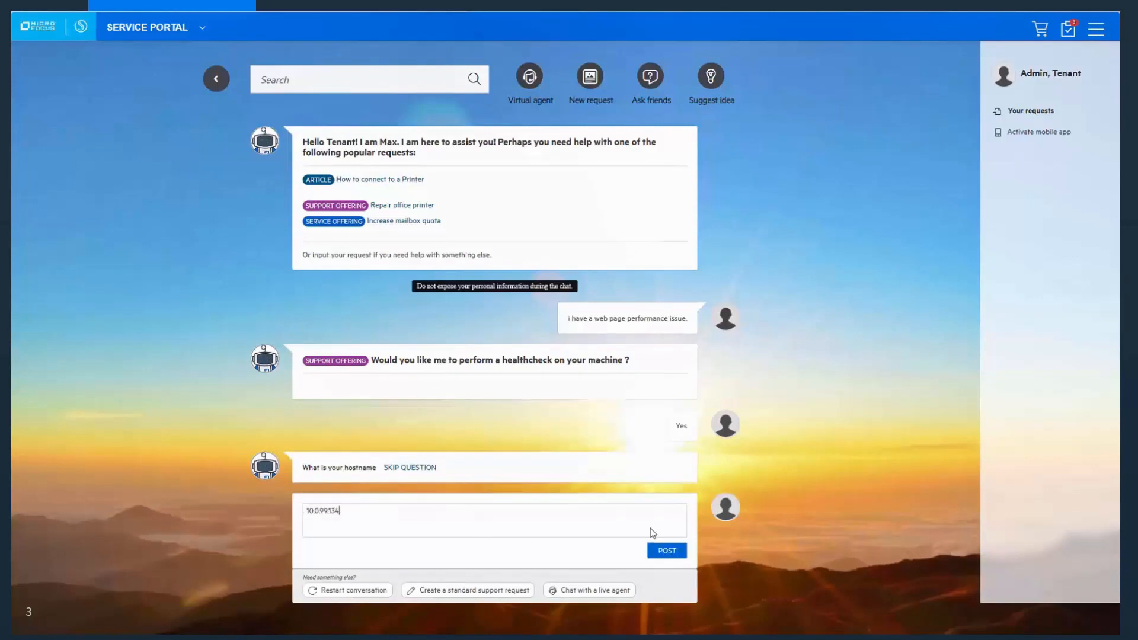
pyautogui.click(665, 550)
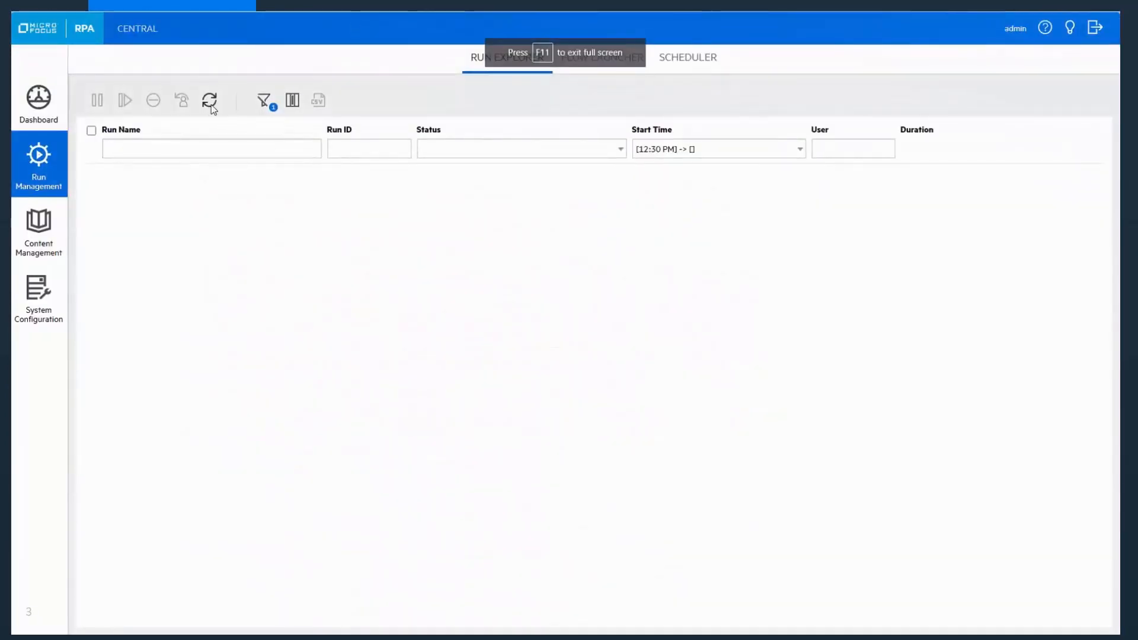
# Refresh the run list and open the SAW-initiated health-check run's flow details
pyautogui.click(209, 101)
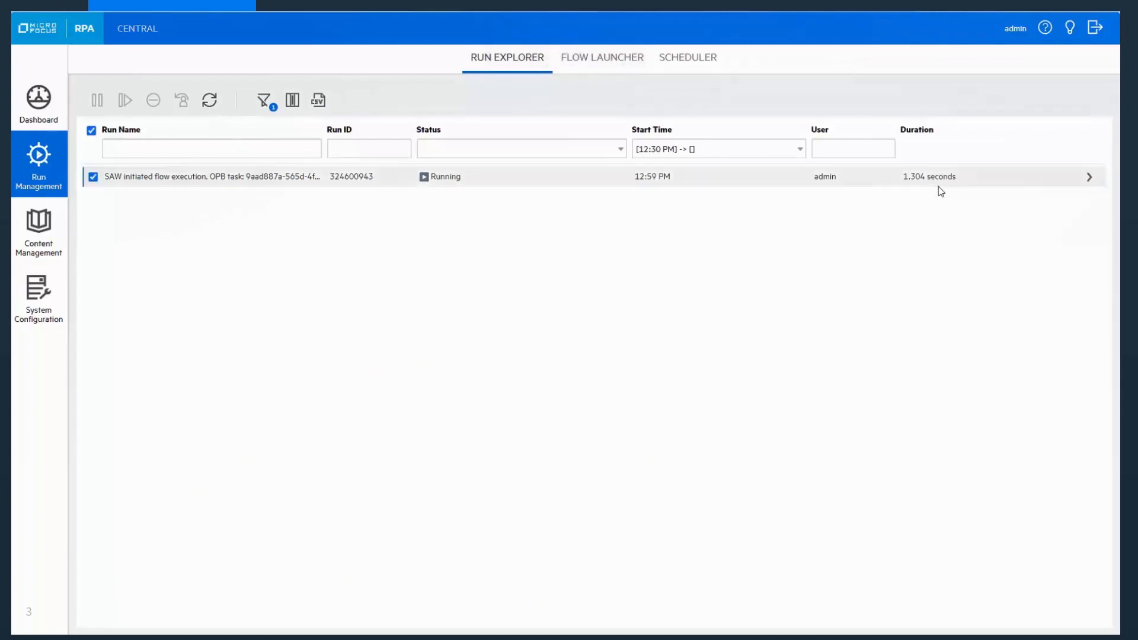
pyautogui.click(210, 177)
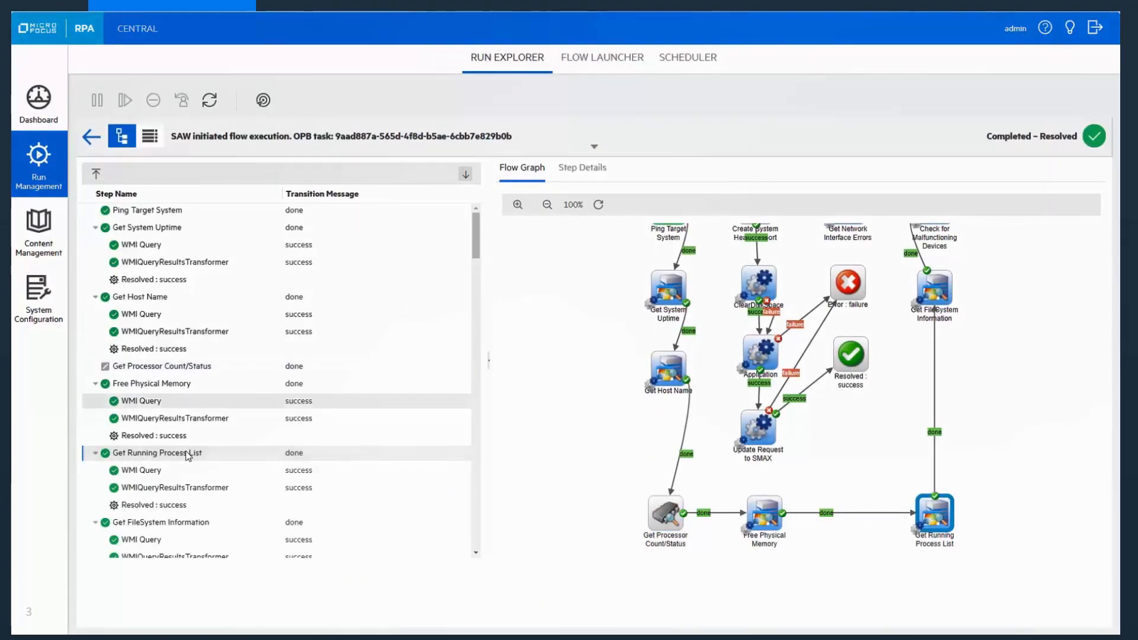
pyautogui.scroll(-3)
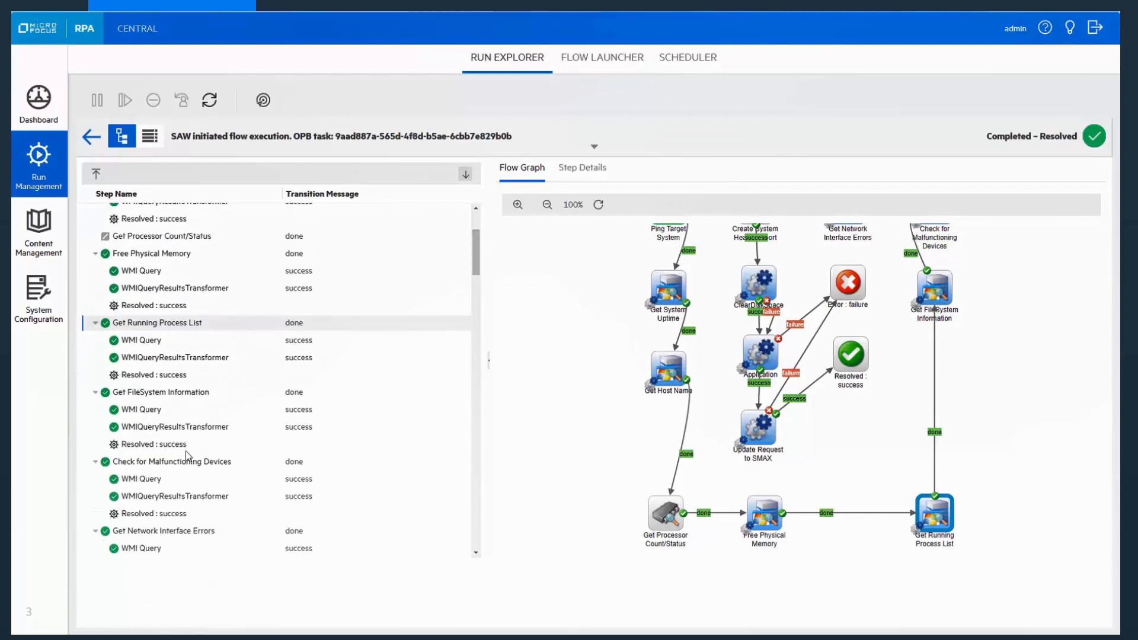
# Review the FileSystem Information and Malfunctioning Devices steps and the health report step details
pyautogui.click(174, 357)
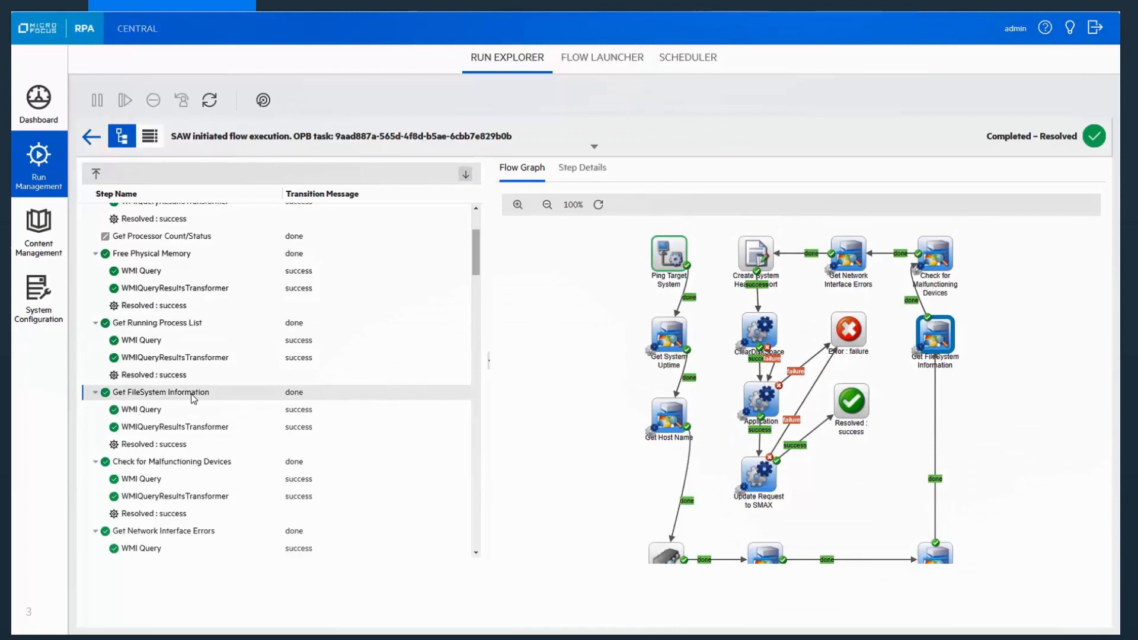
pyautogui.click(172, 462)
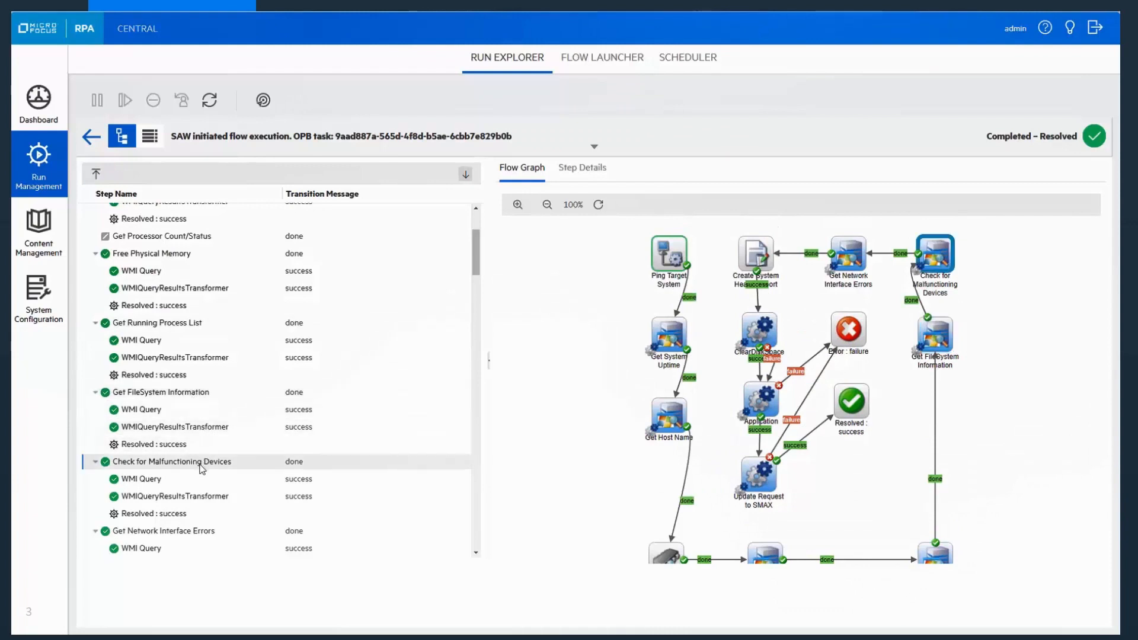
pyautogui.click(582, 167)
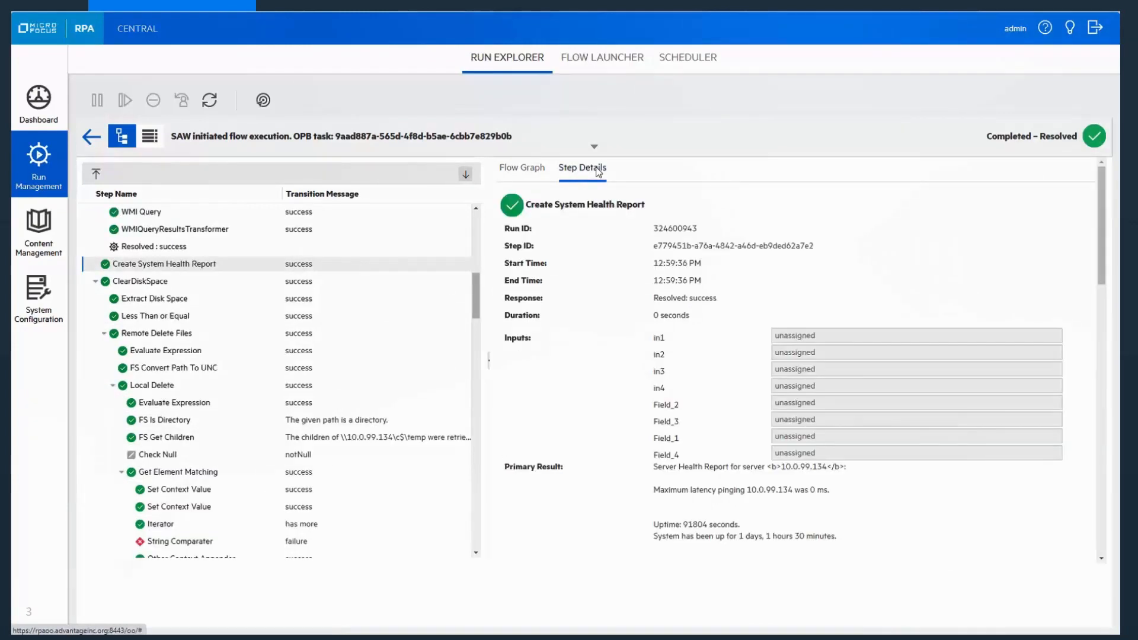
# Review the ClearDiskSpace step, then show the Service Status step reporting PostgreSQL stopped
pyautogui.scroll(-3)
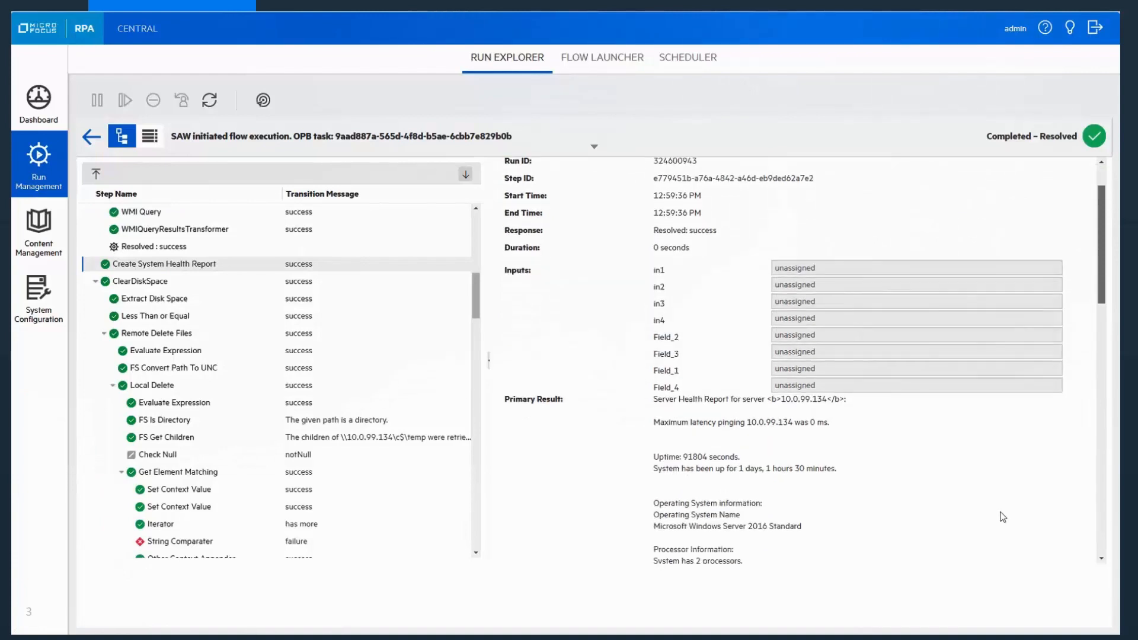
pyautogui.scroll(-3)
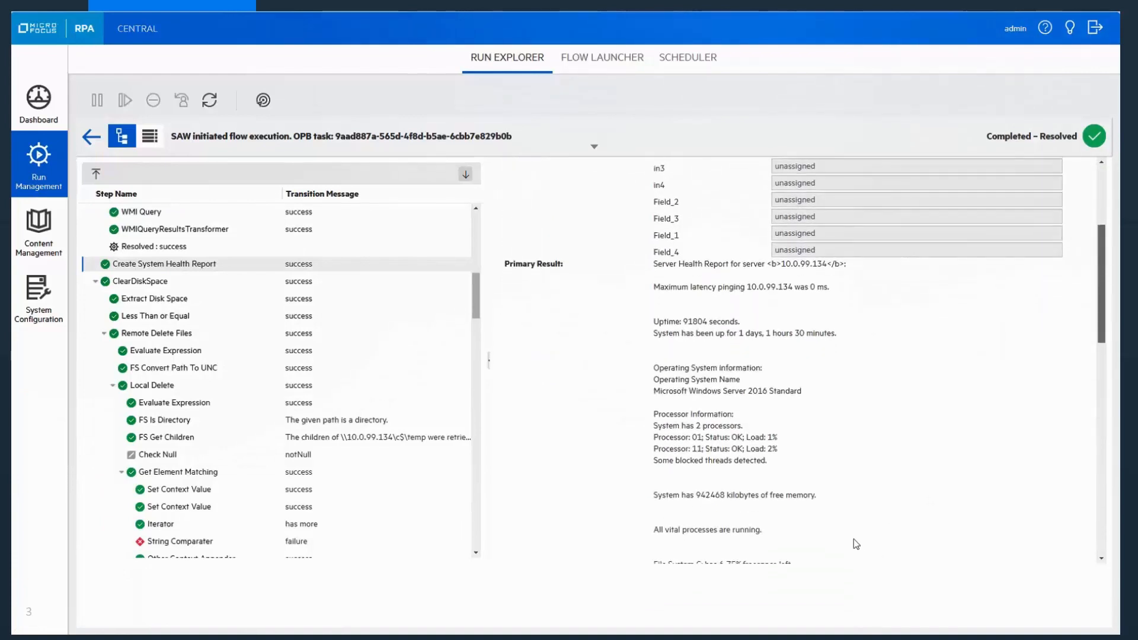
pyautogui.scroll(-3)
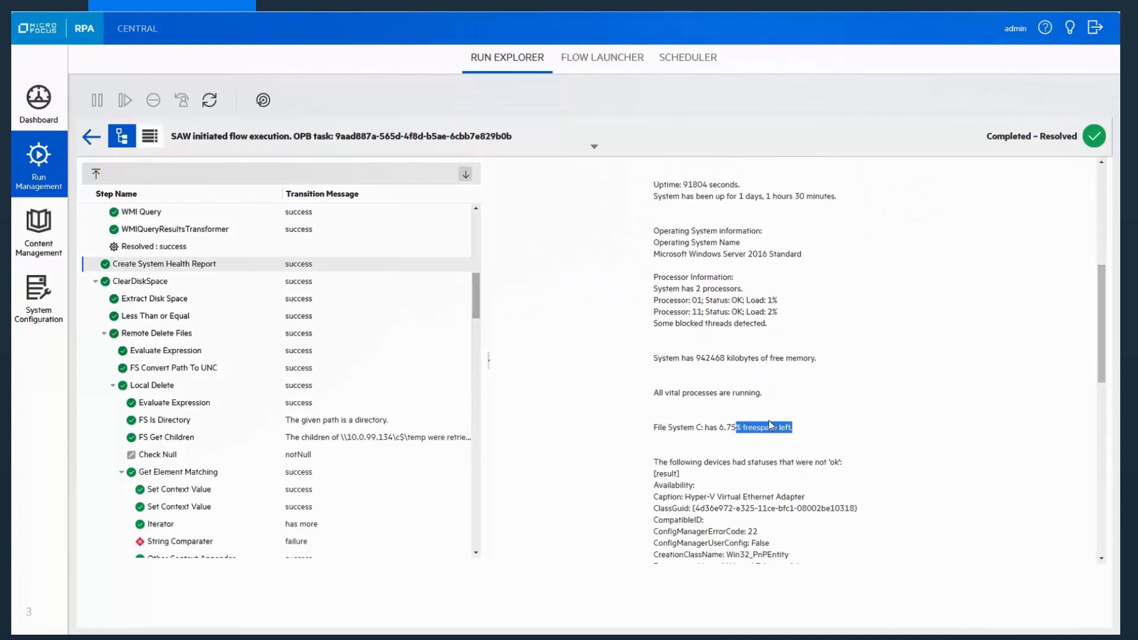
pyautogui.click(141, 281)
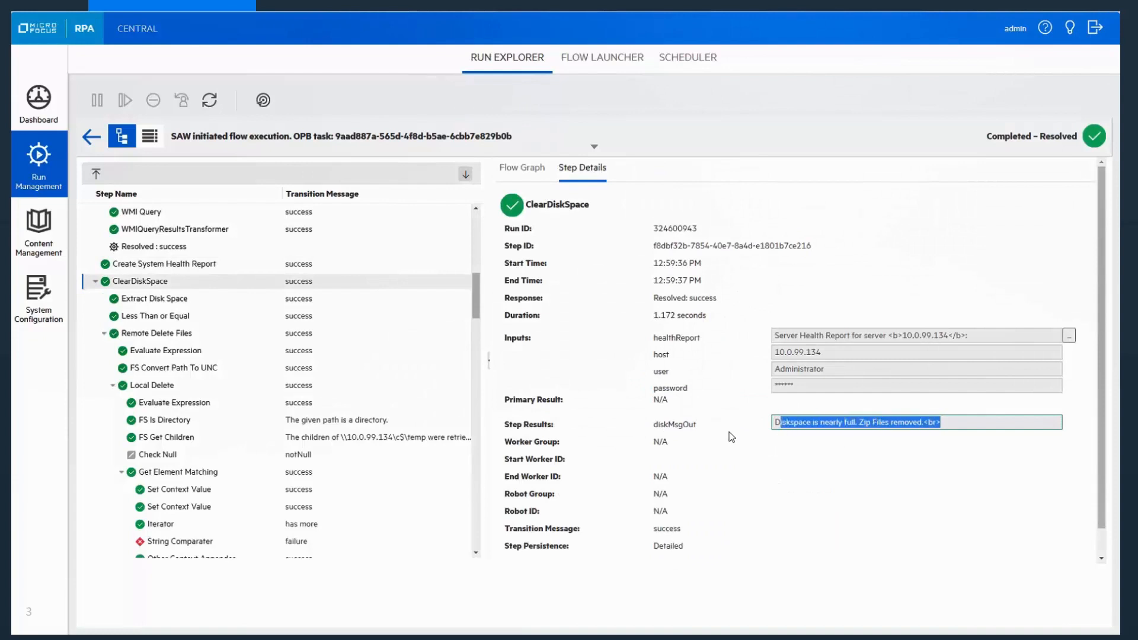
pyautogui.click(521, 168)
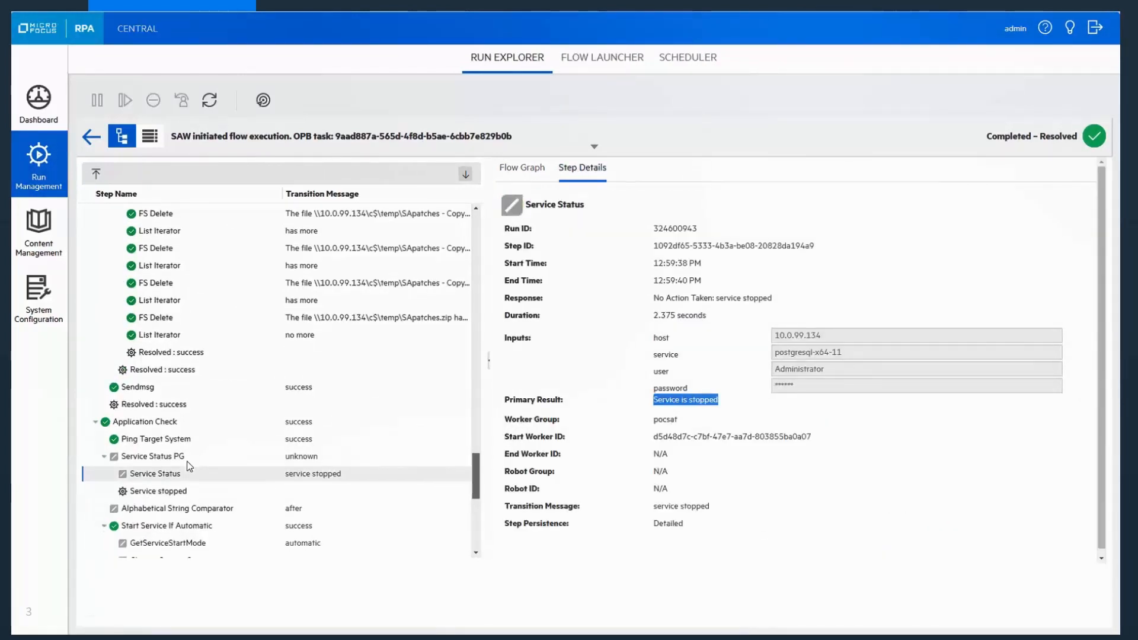
# Review the Start Service If Automatic and Change Service Status steps and the restart flow graph
pyautogui.scroll(-3)
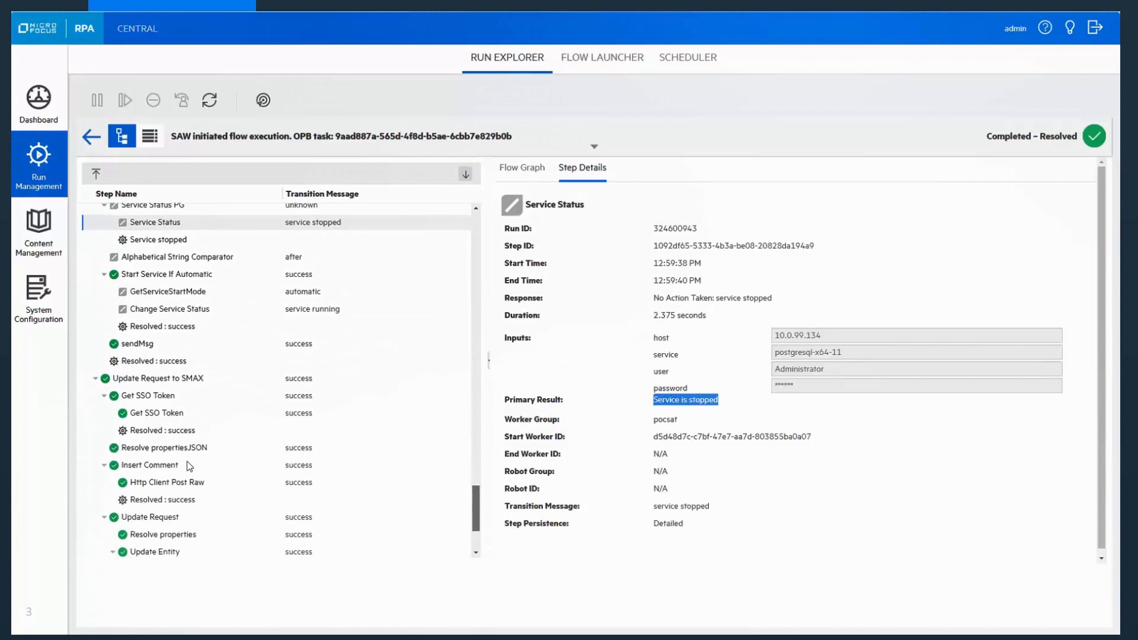
pyautogui.scroll(-3)
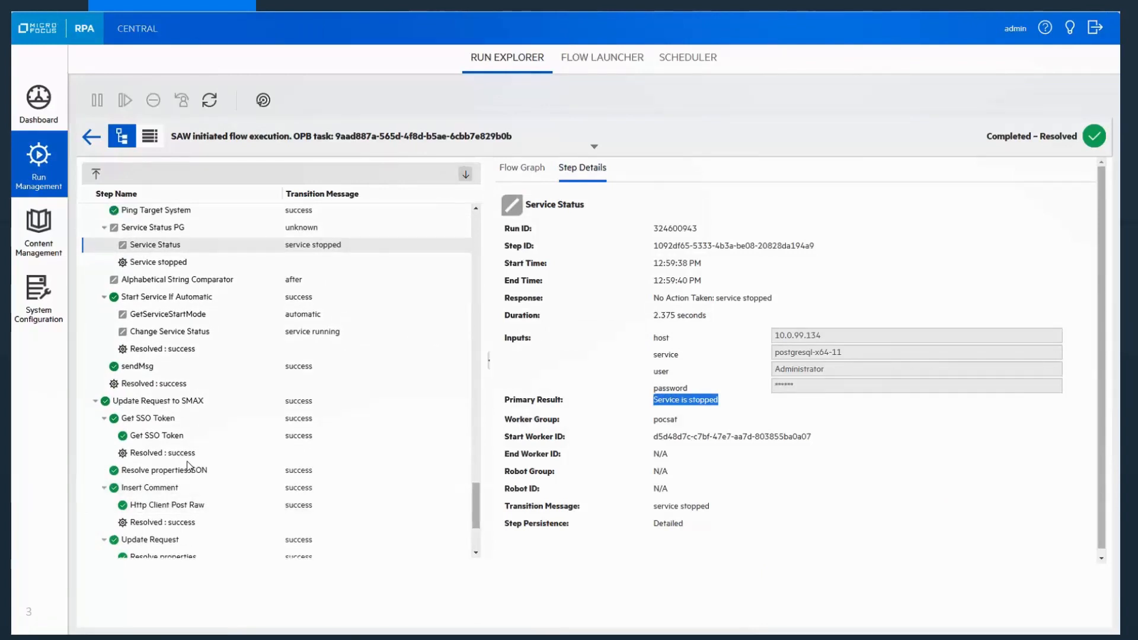
pyautogui.click(165, 296)
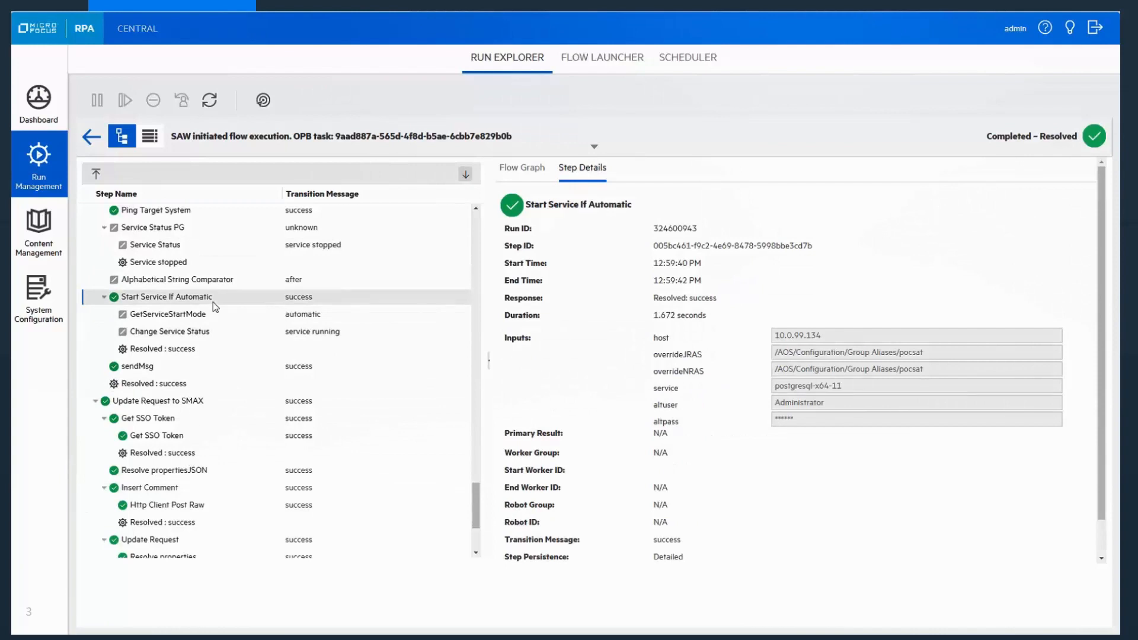
pyautogui.click(169, 332)
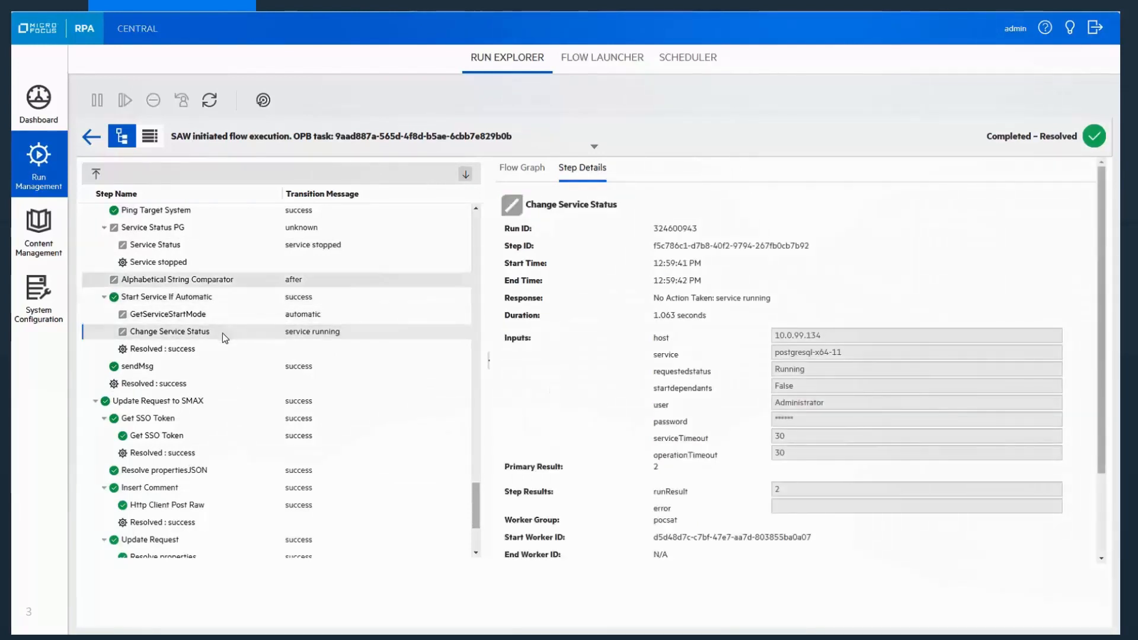
pyautogui.click(521, 168)
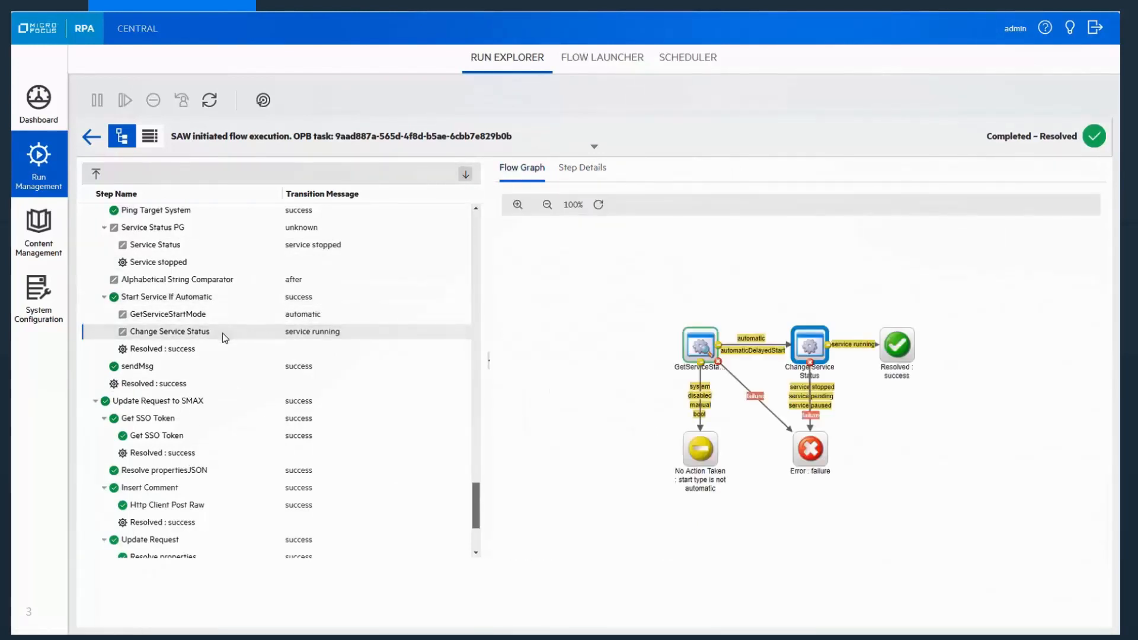
# Show the whole run's flow graph around the Update Request to SMAX step
pyautogui.scroll(-3)
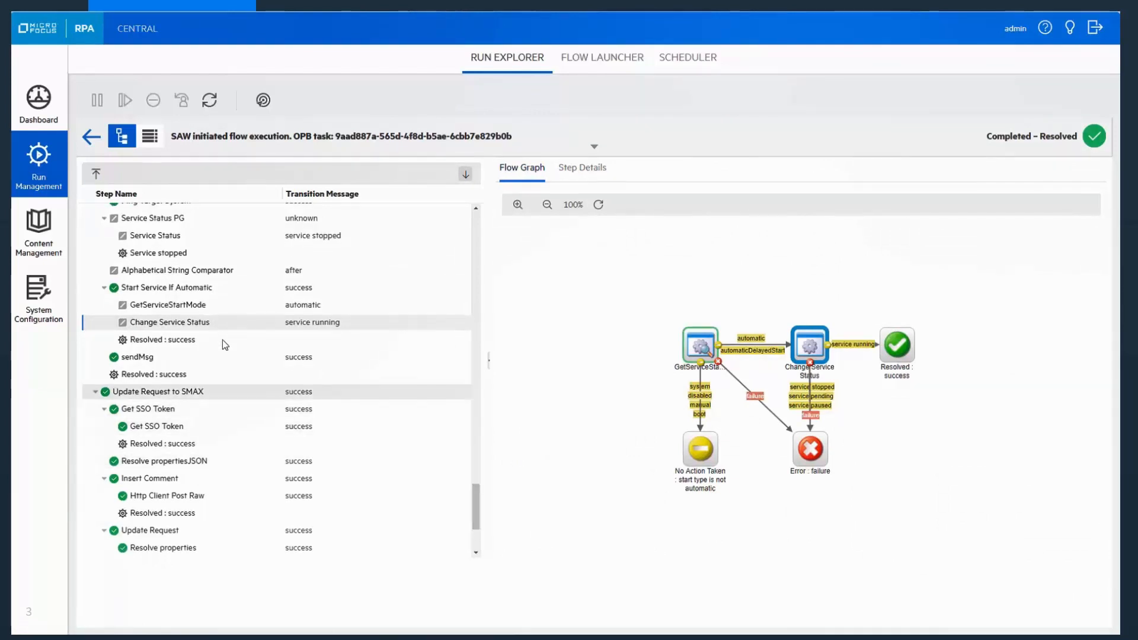
pyautogui.click(157, 391)
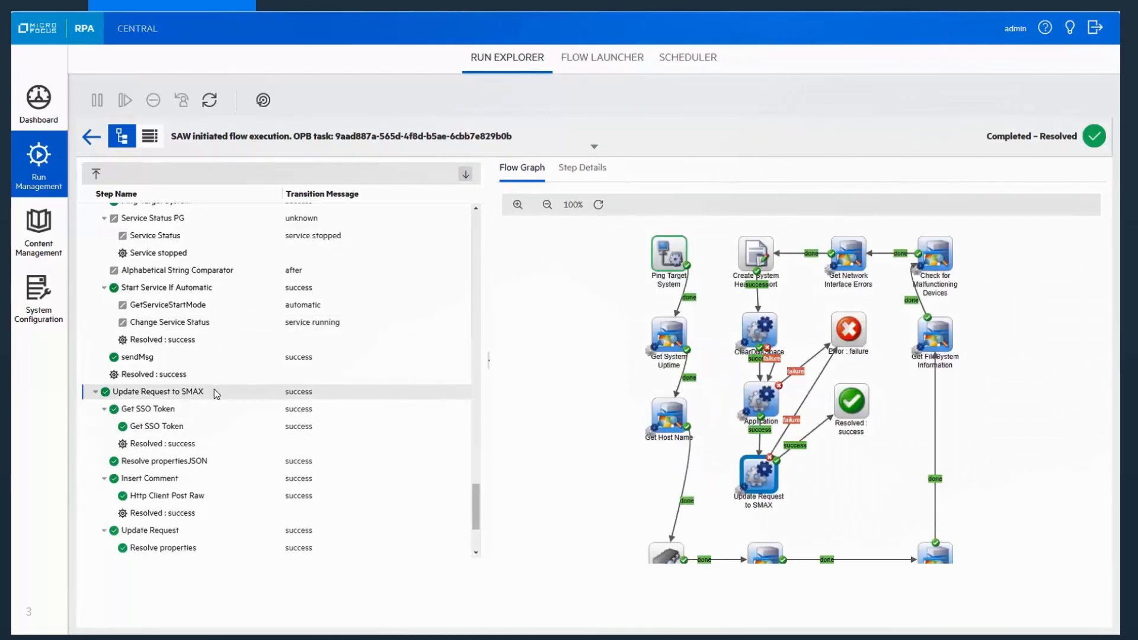
pyautogui.scroll(-3)
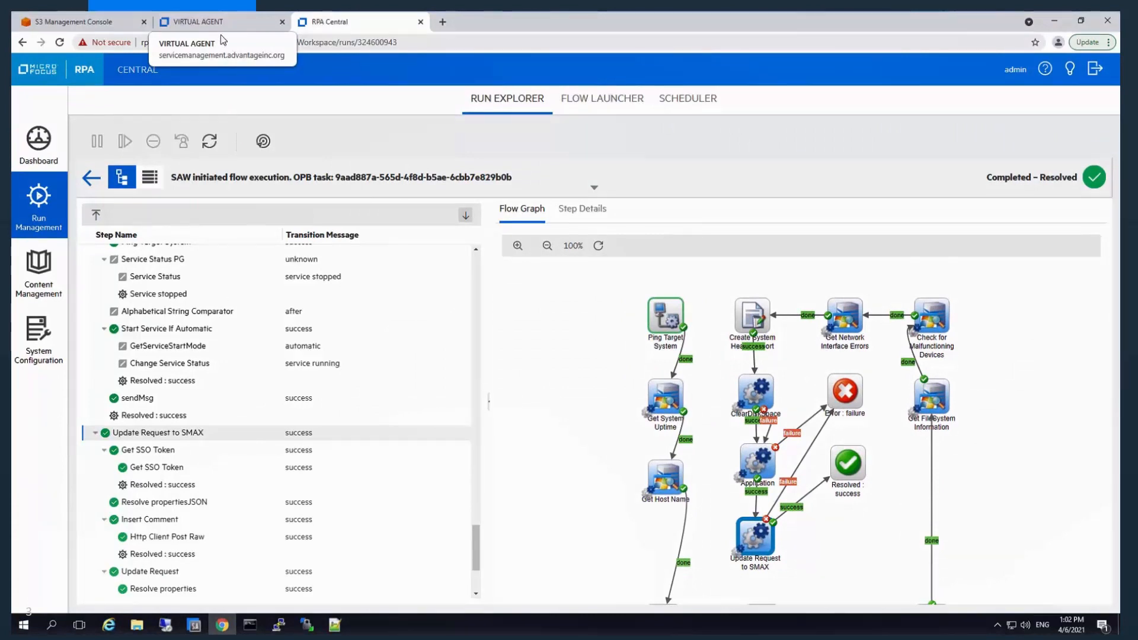
# Return to the virtual agent chat and select the resolution lines about health check and removed zip files
pyautogui.click(217, 22)
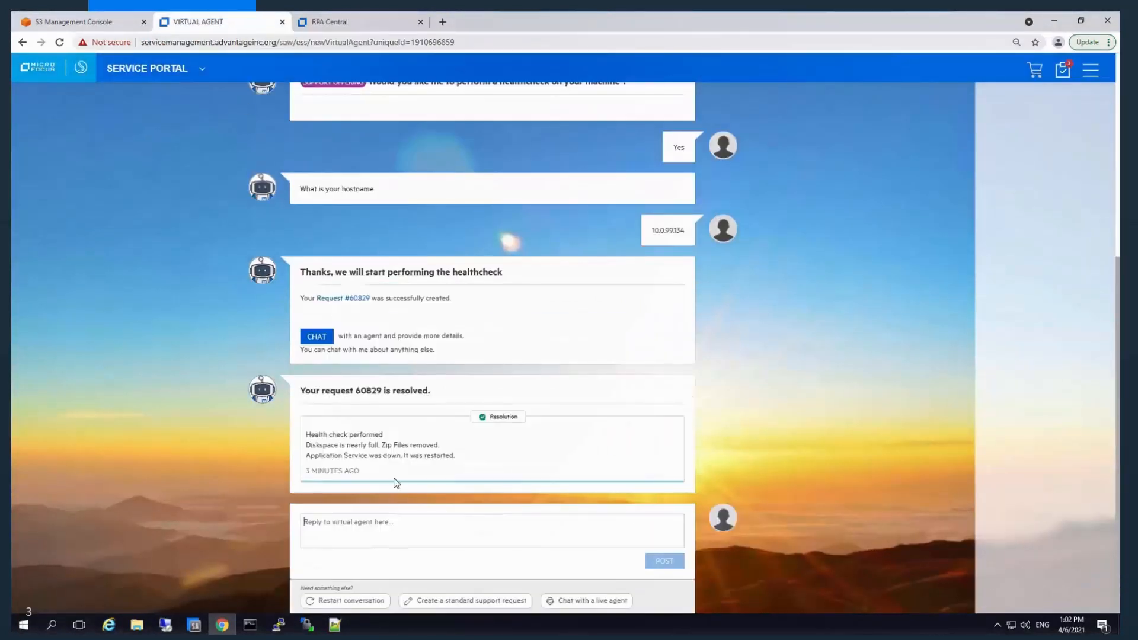
pyautogui.doubleClick(316, 434)
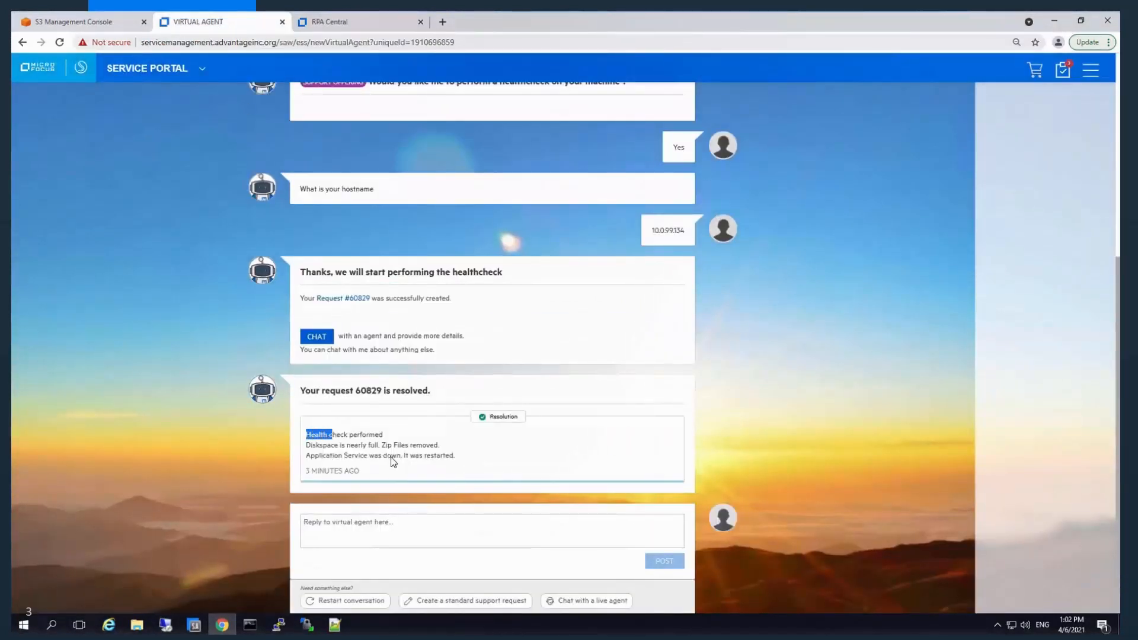
pyautogui.moveTo(306, 434); pyautogui.dragTo(437, 445)
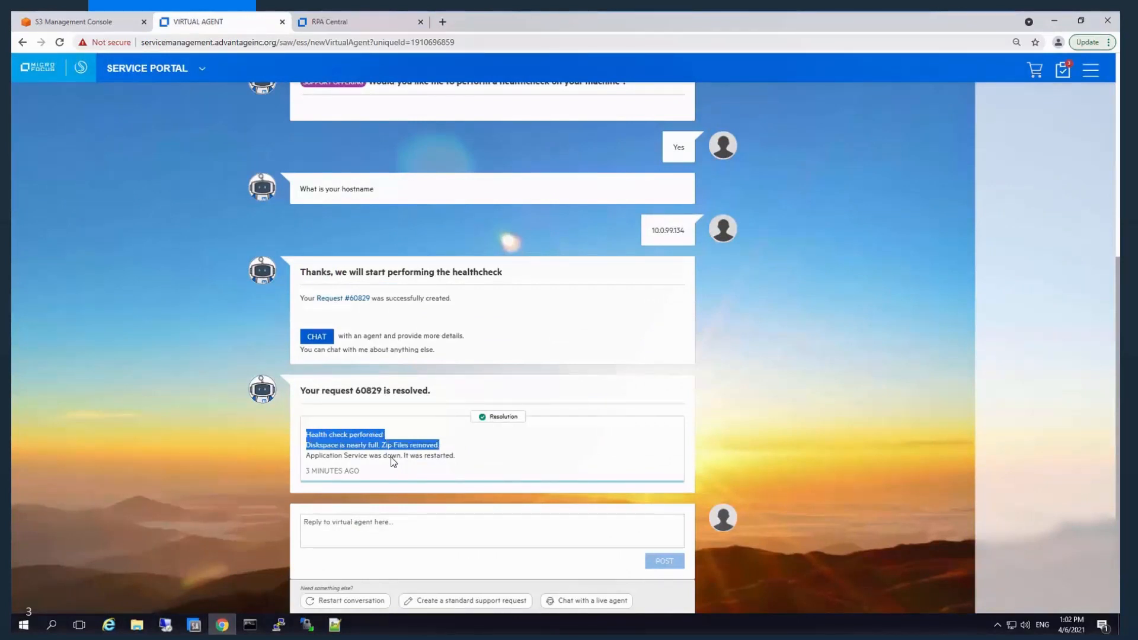
pyautogui.moveTo(164, 624)
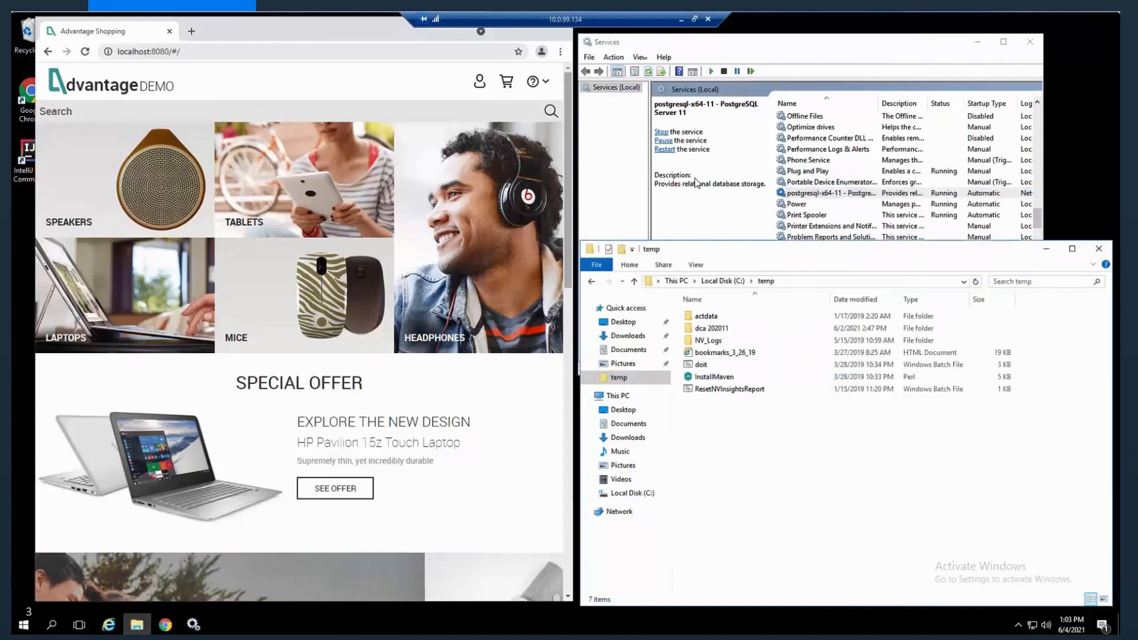
pyautogui.moveTo(702, 405)
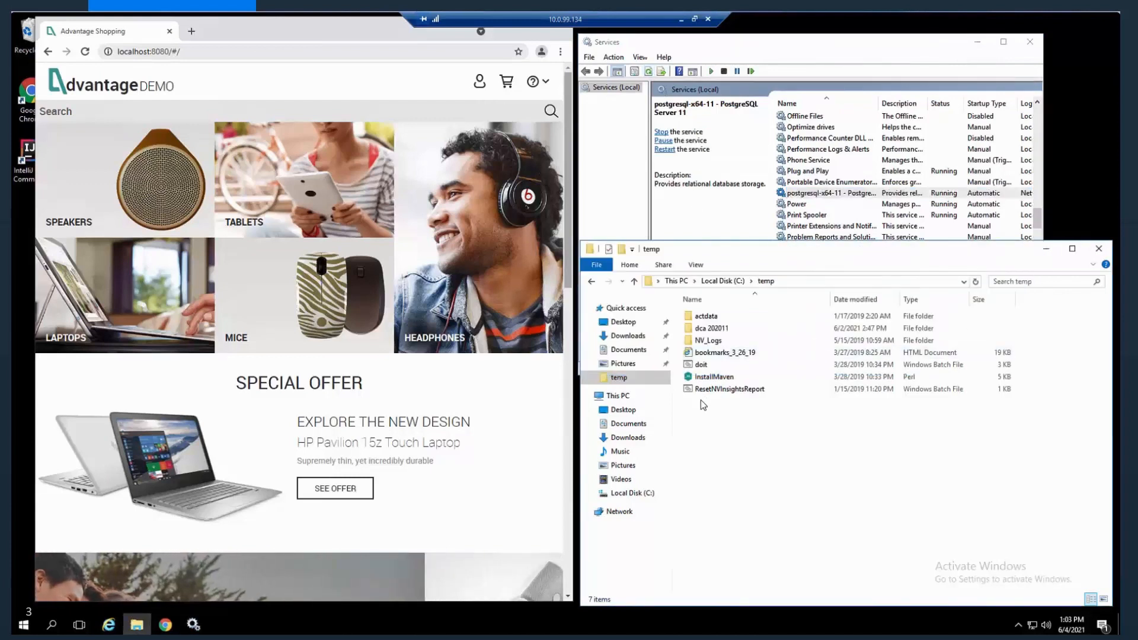
pyautogui.moveTo(669, 435)
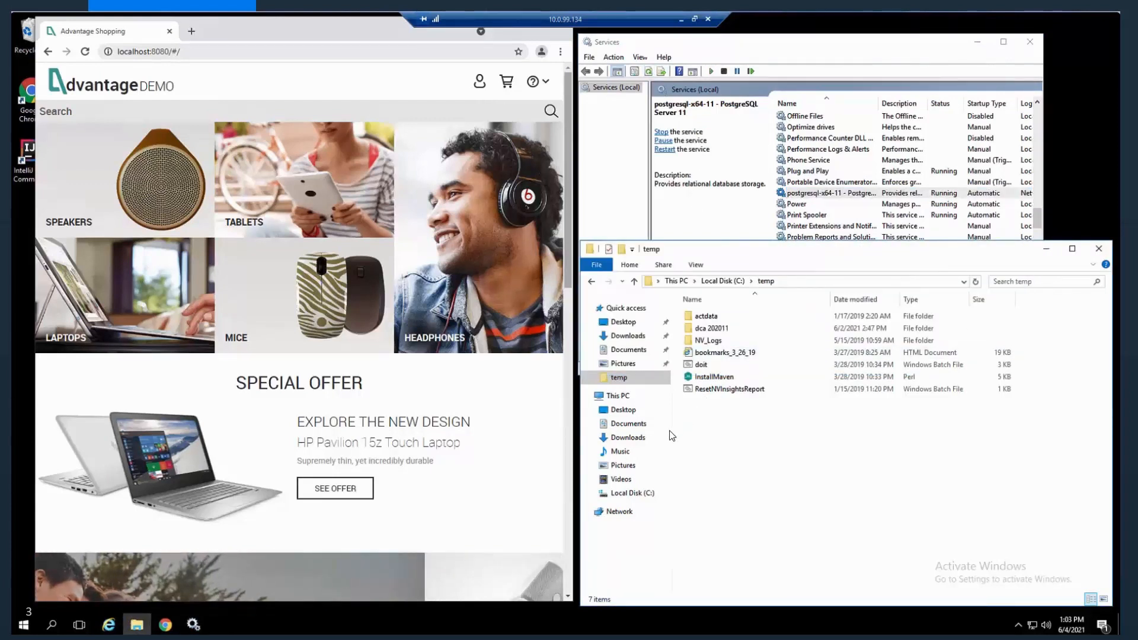